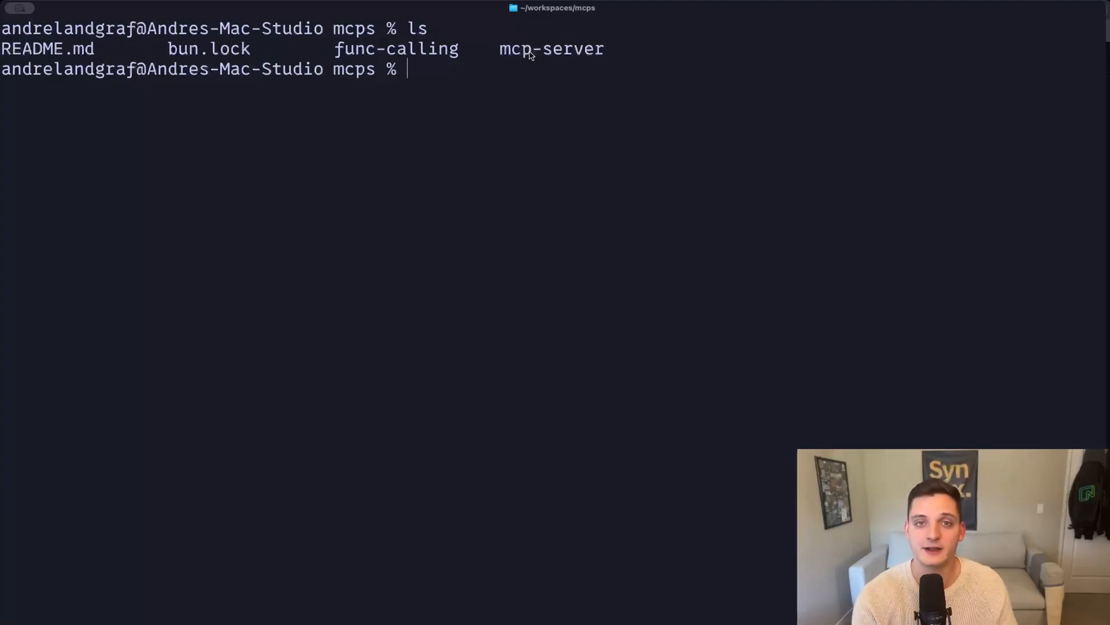
# - In the func-calling folder, run bun run src/index.ts to start the light-control script
pyautogui.write('cd')
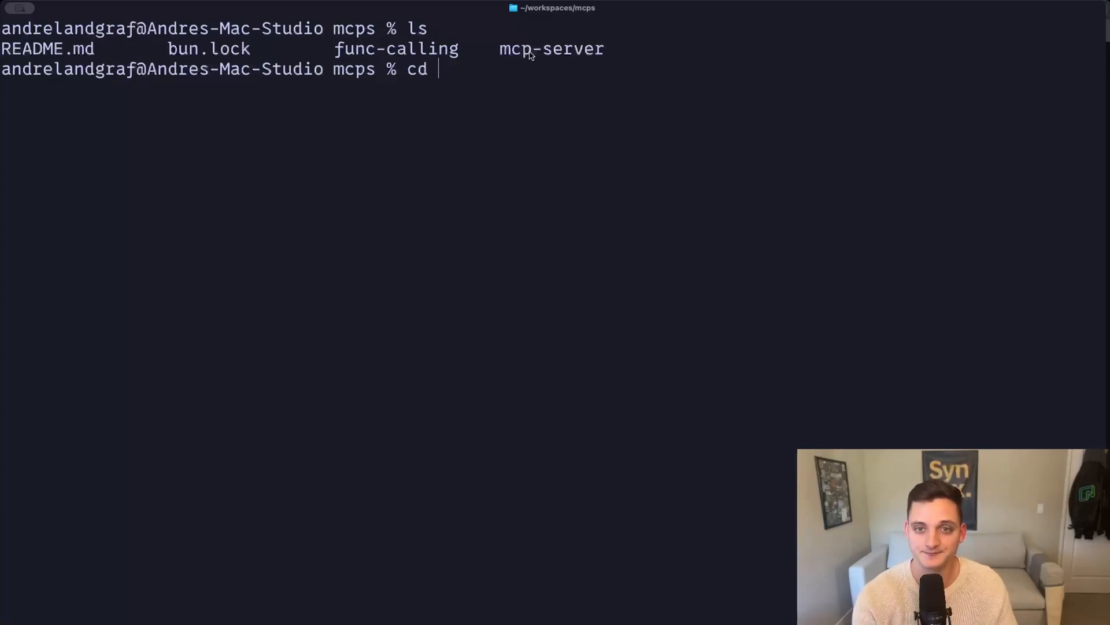
pyautogui.press('Return')
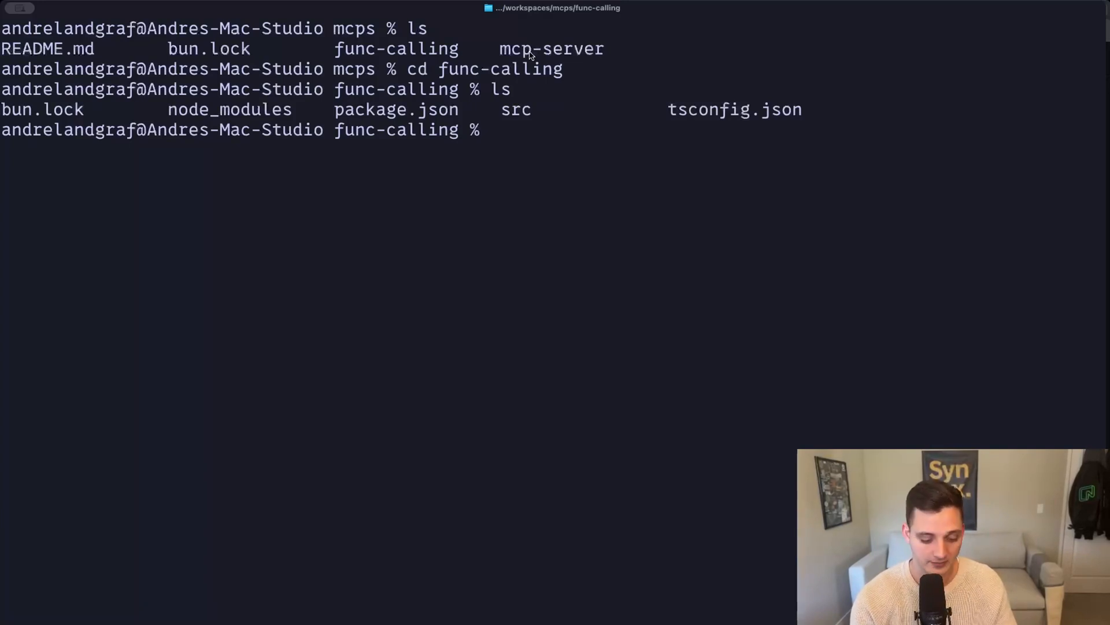
pyautogui.write('bun run s')
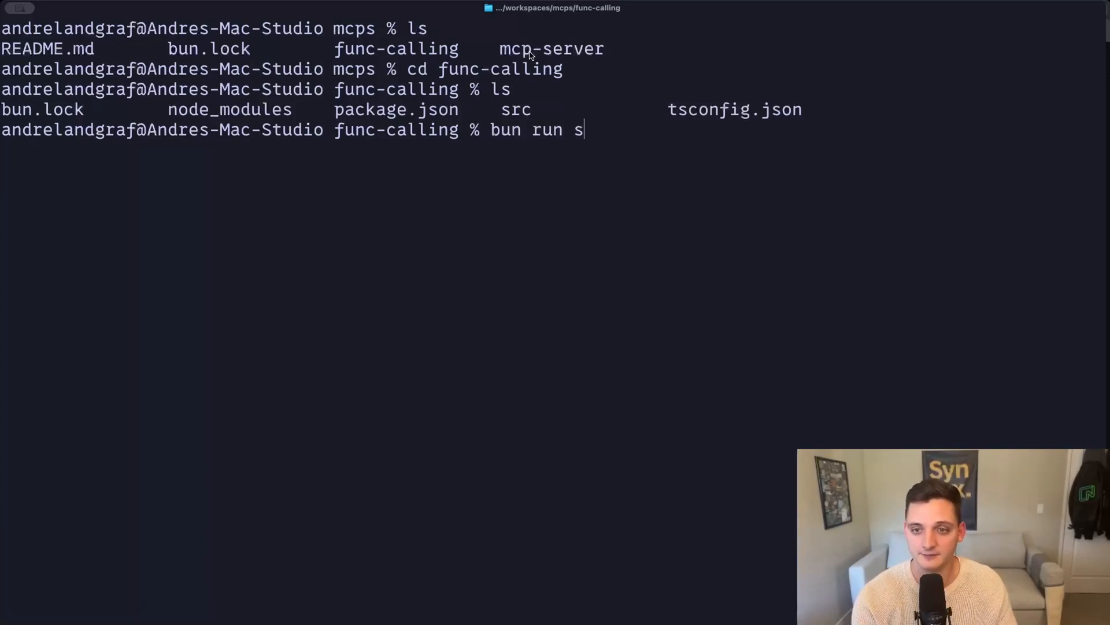
pyautogui.write('rc/index.')
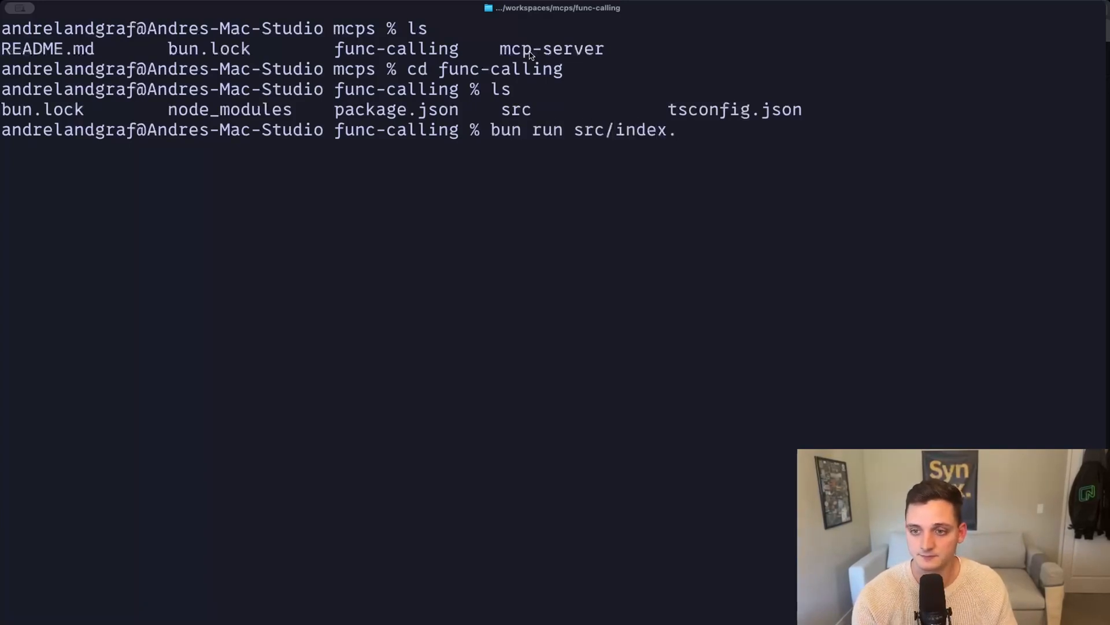
pyautogui.press('Return')
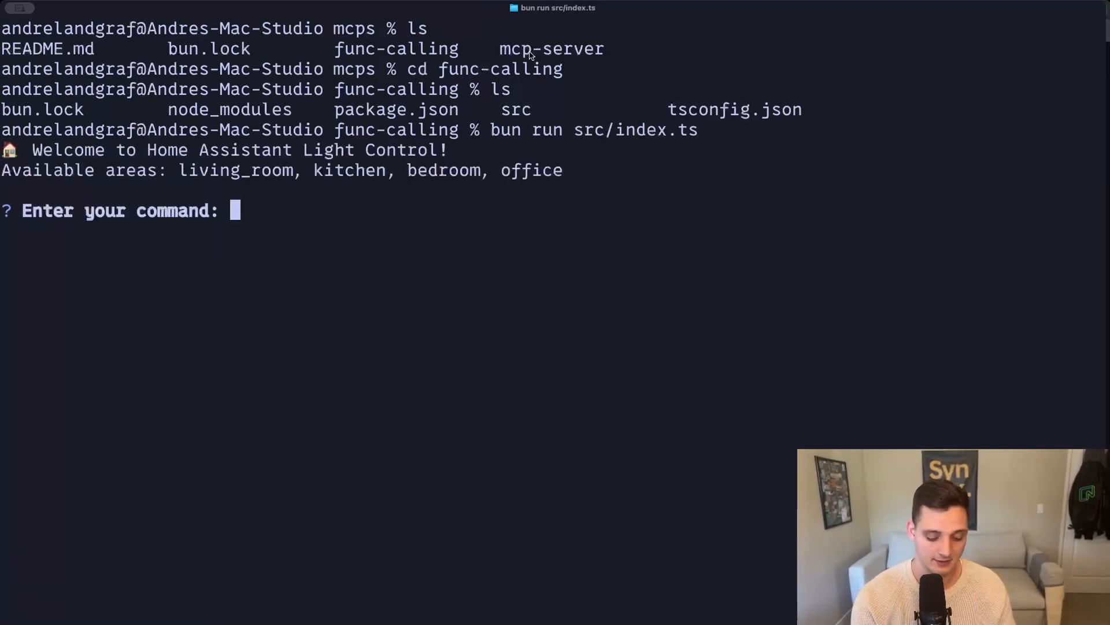
# - Ask the assistant to 'Turn off the light', then reply 'In the office please'
pyautogui.write('Turn')
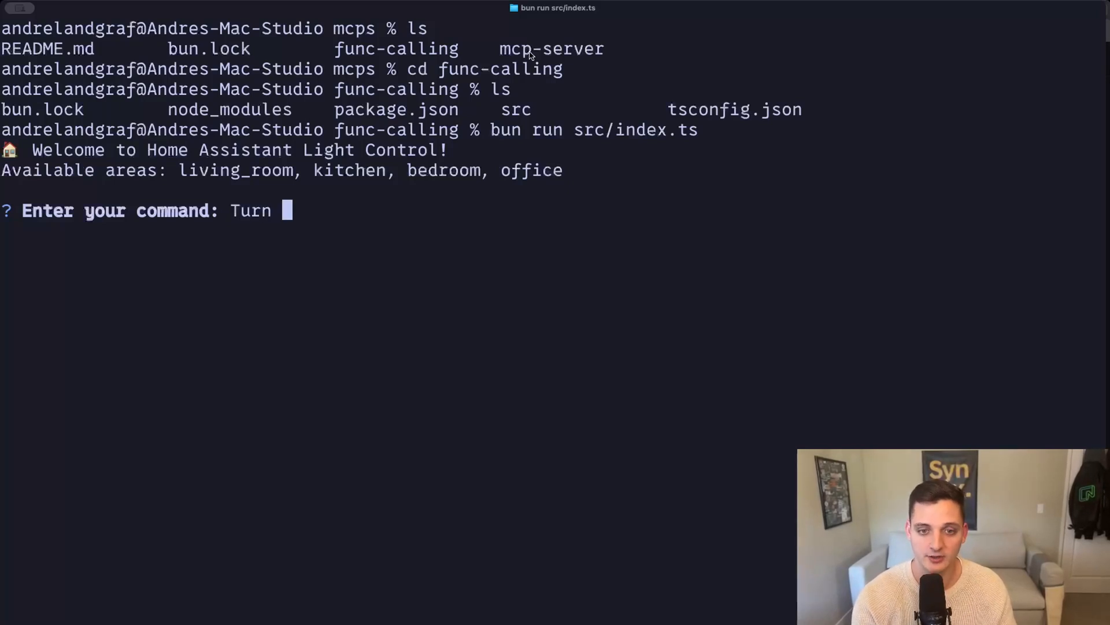
pyautogui.write('off the light')
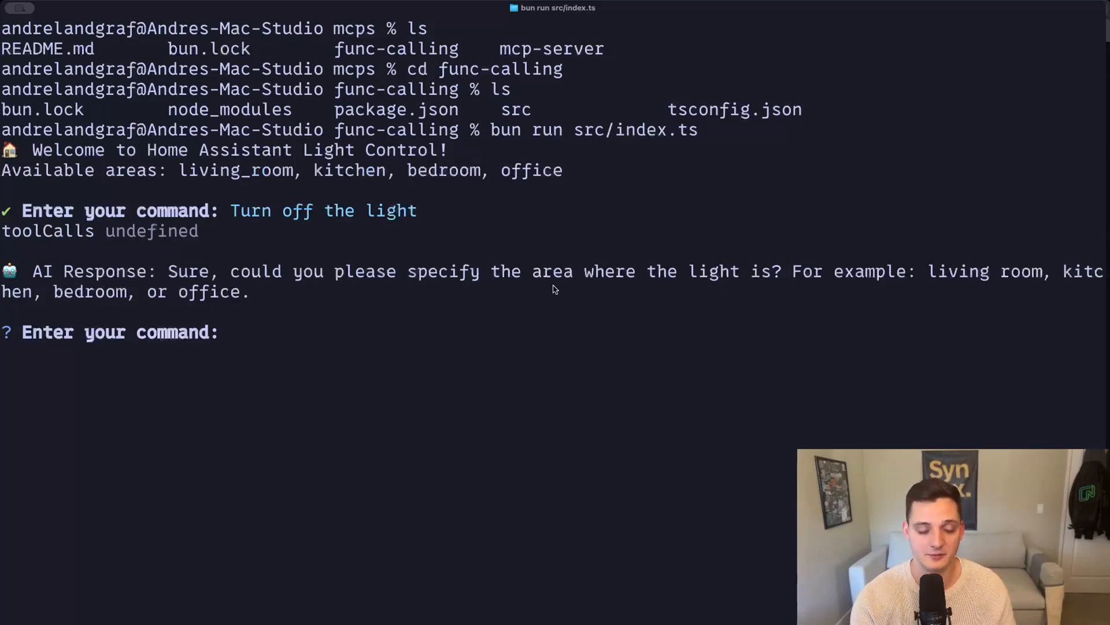
pyautogui.write('In the offl')
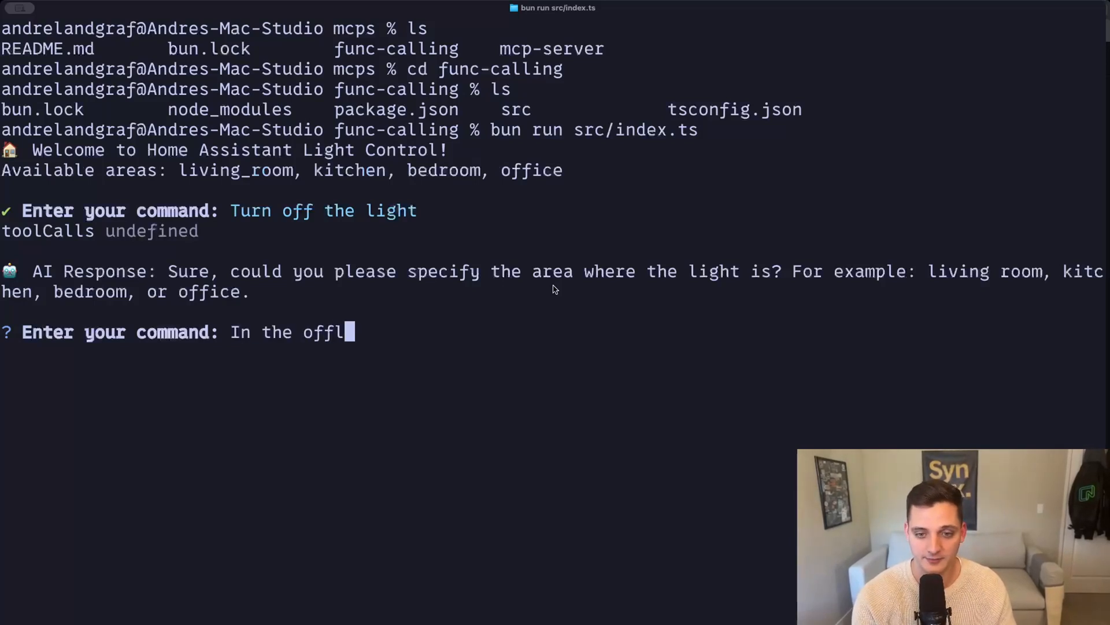
pyautogui.write('ice please')
pyautogui.press('Return')
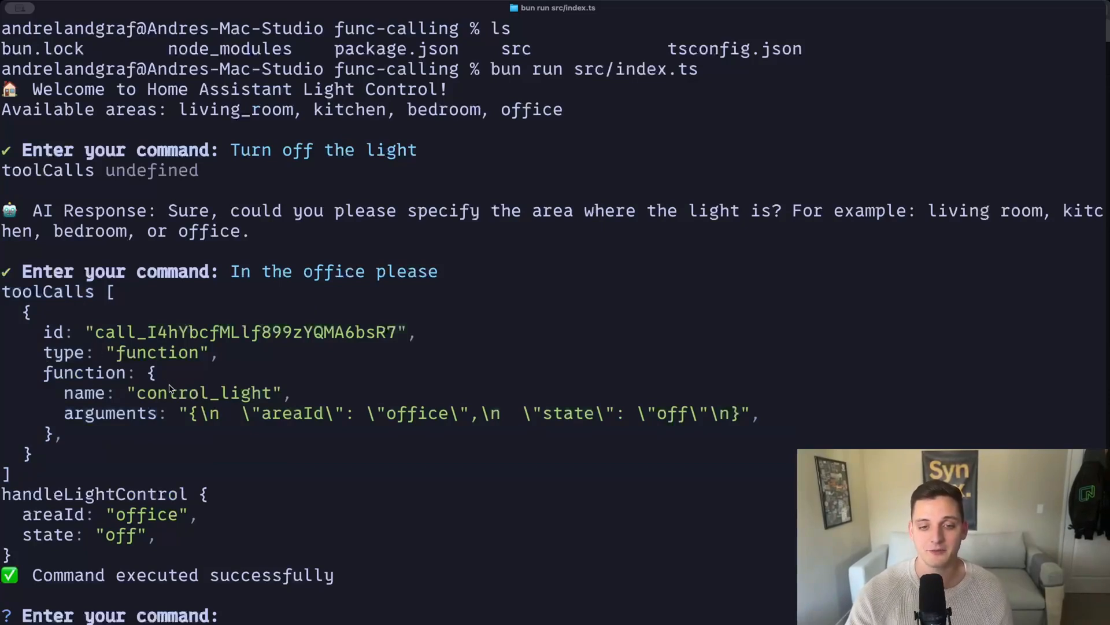
pyautogui.moveTo(145, 407)
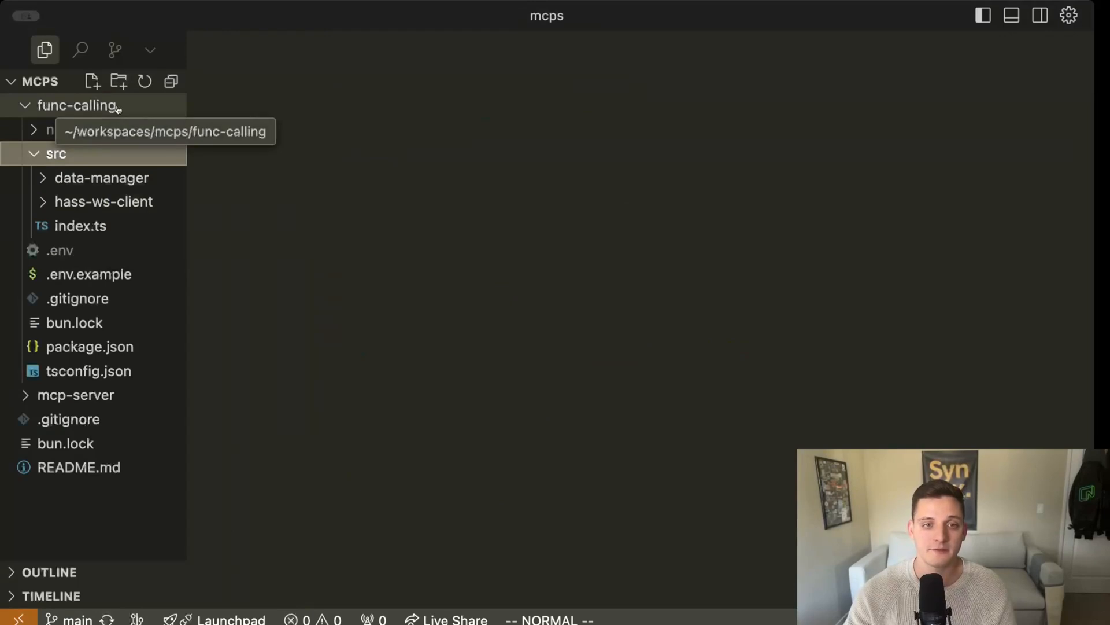
# - Open func-calling/src/index.ts and review the control_light schema, handleLightControl and processCommand code
pyautogui.click(79, 225)
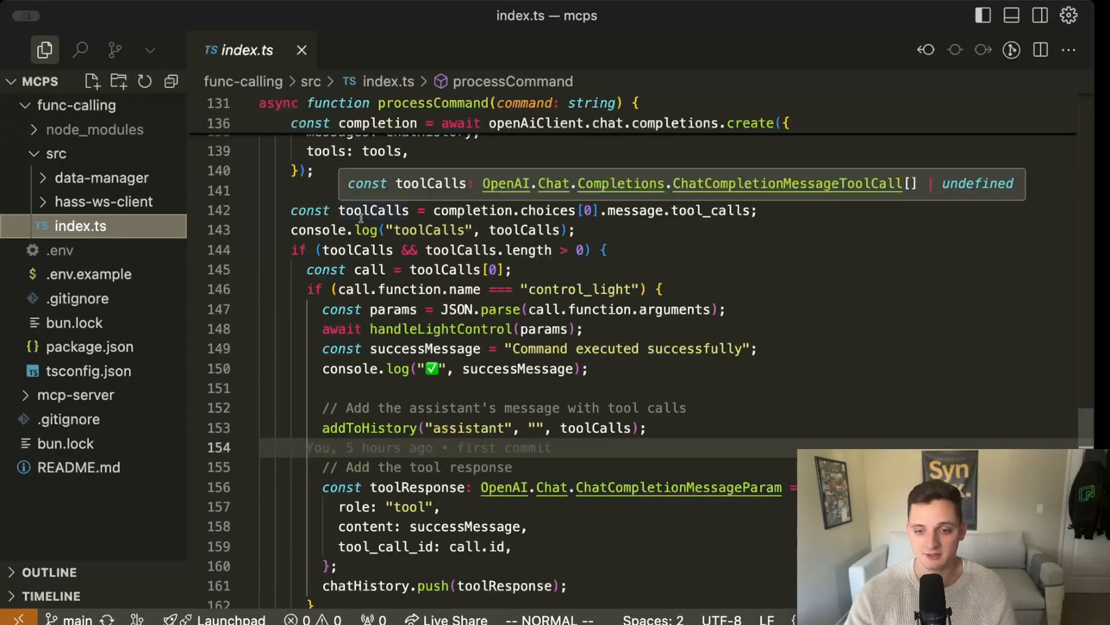
pyautogui.scroll(3)
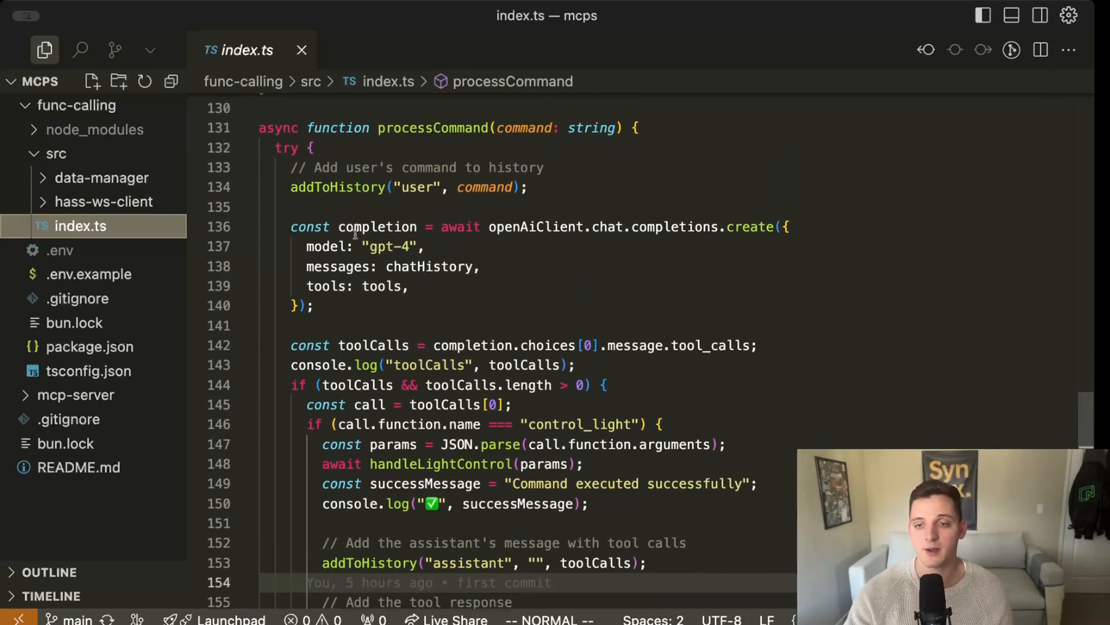
pyautogui.scroll(3)
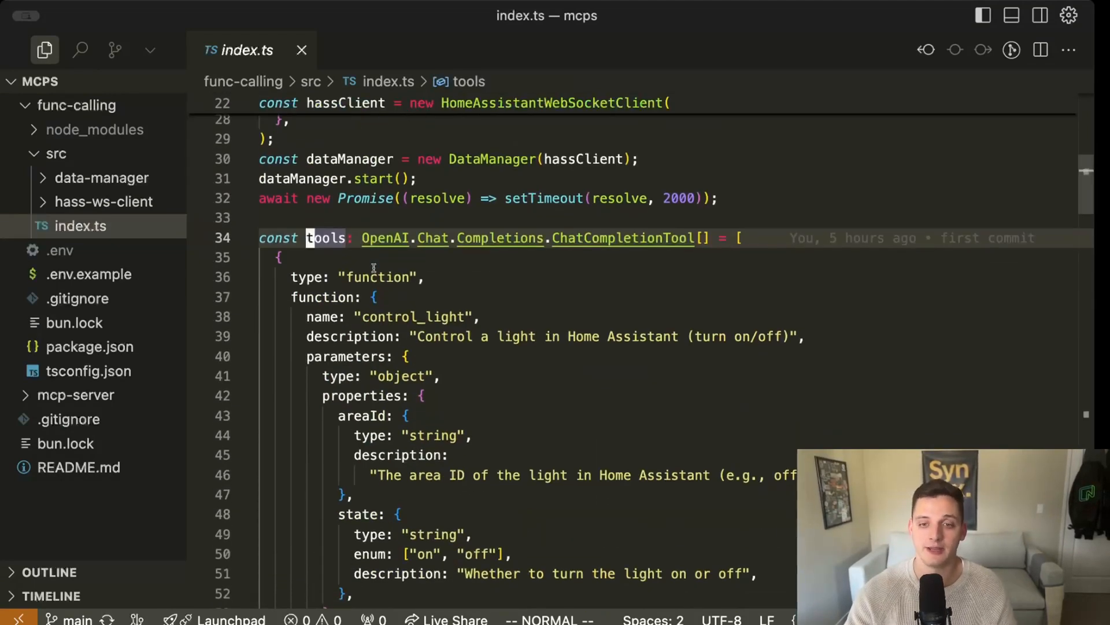
pyautogui.scroll(-3)
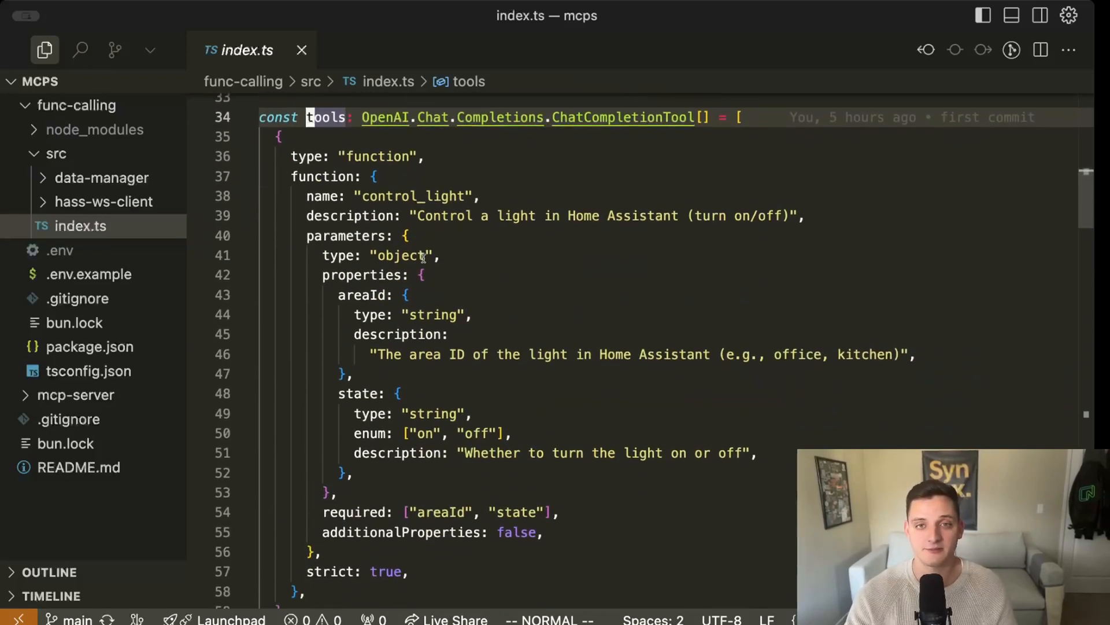
pyautogui.scroll(-3)
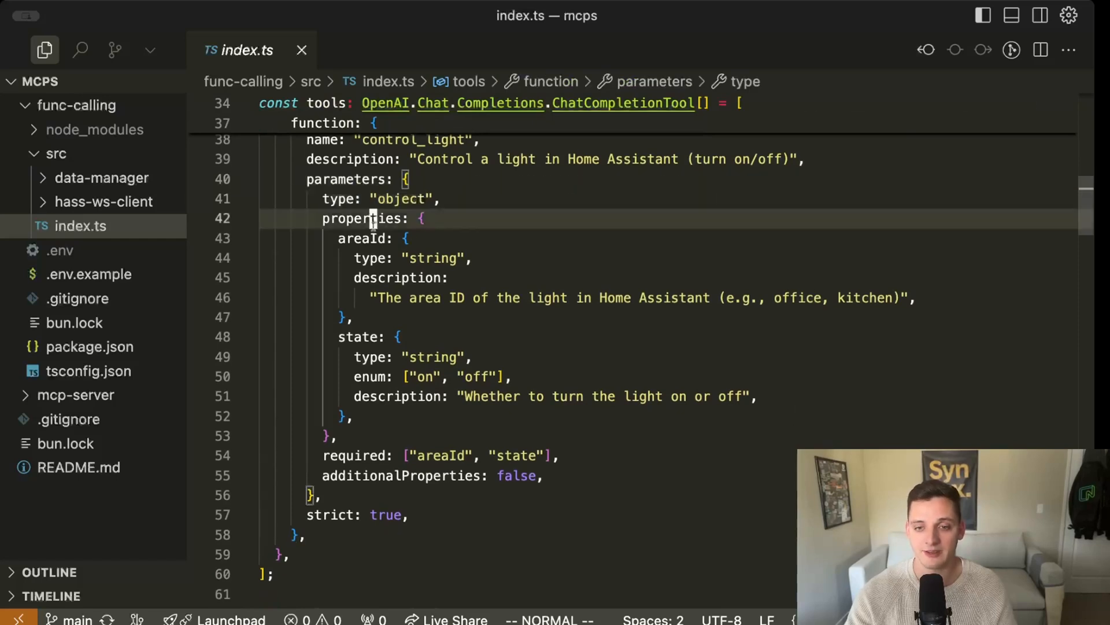
pyautogui.click(423, 376)
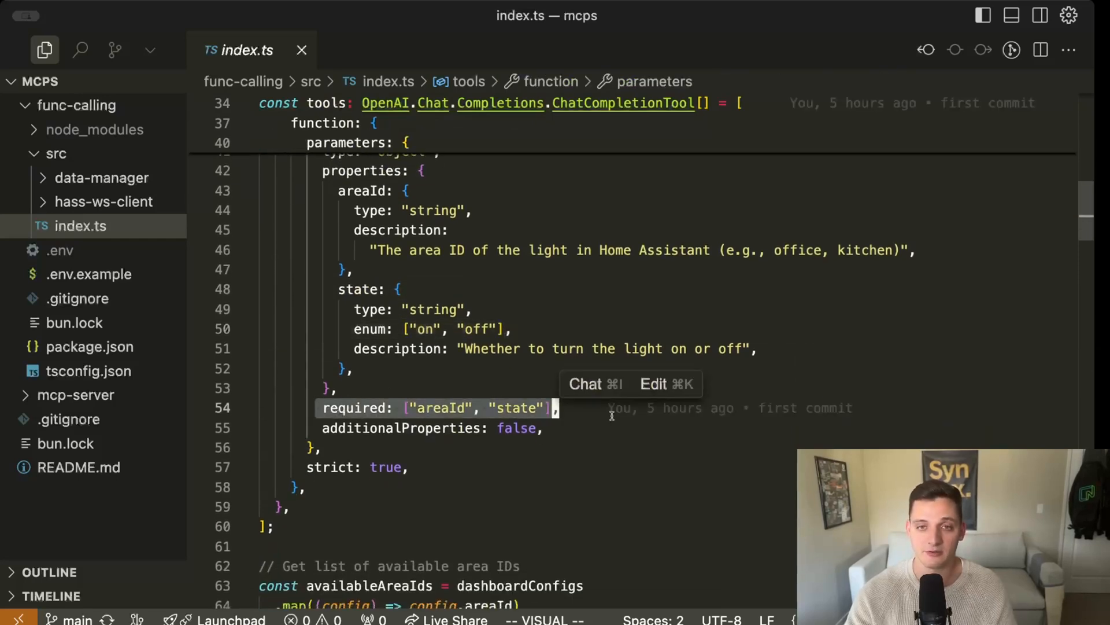
pyautogui.moveTo(583, 451)
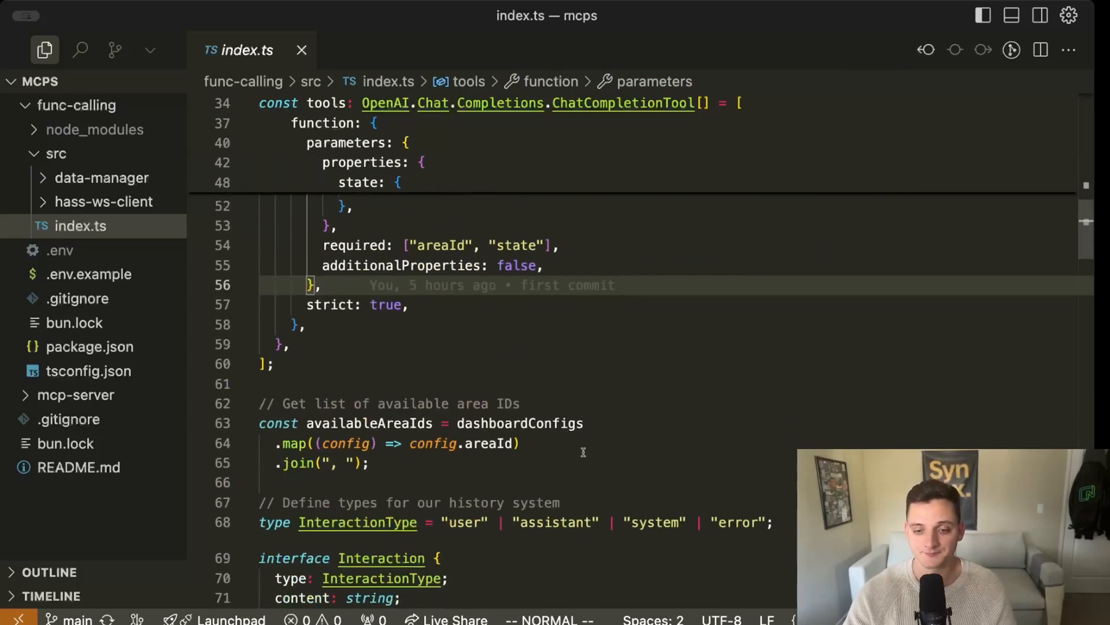
pyautogui.scroll(-3)
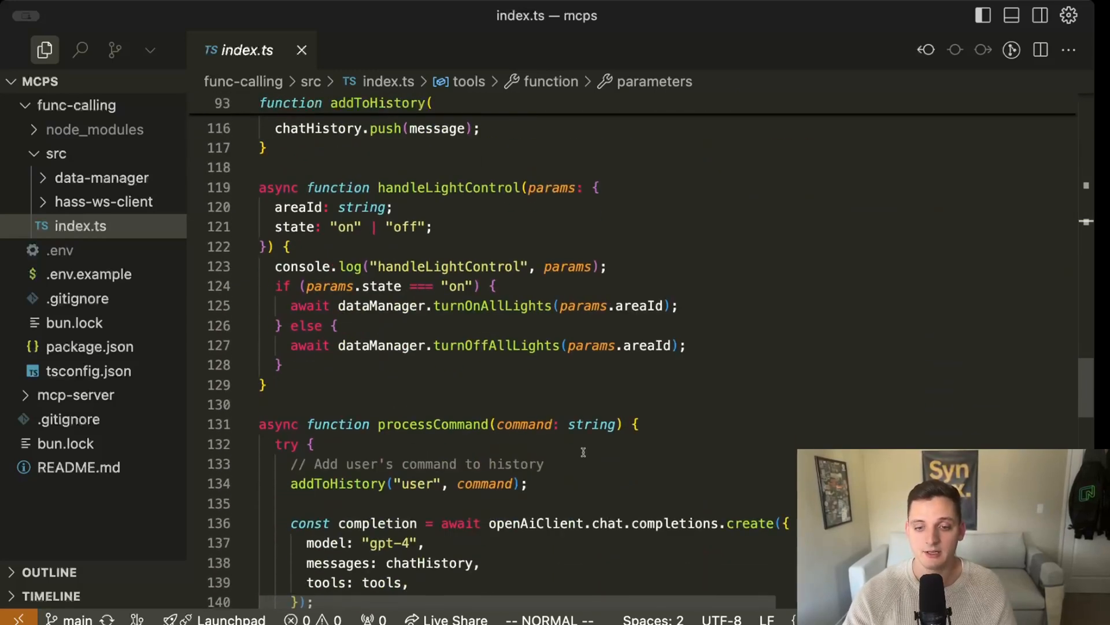
pyautogui.scroll(-3)
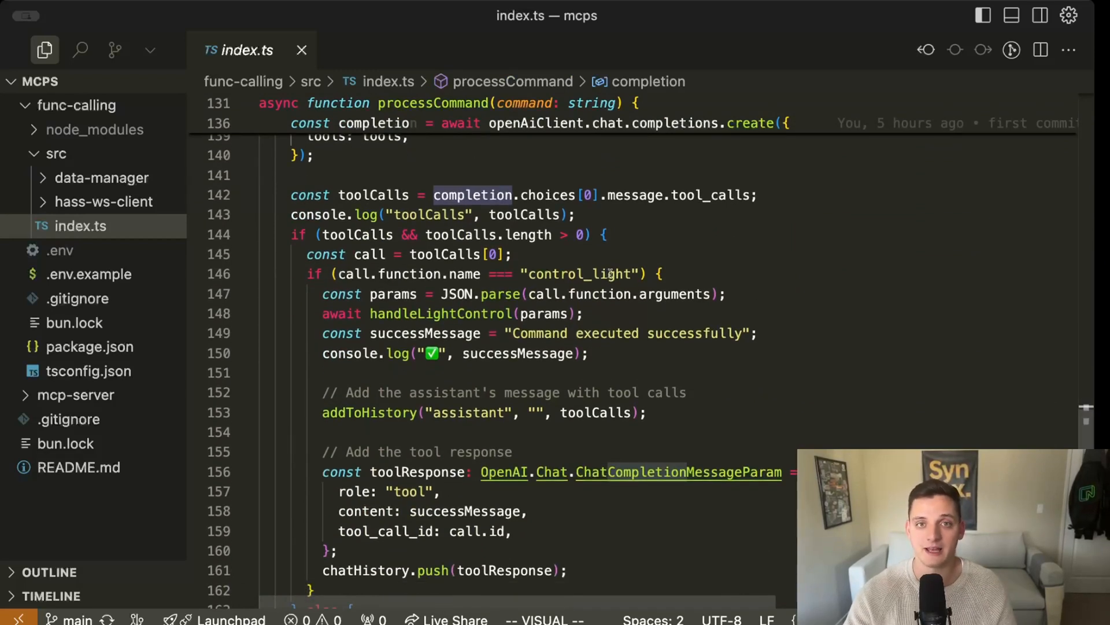
pyautogui.scroll(-3)
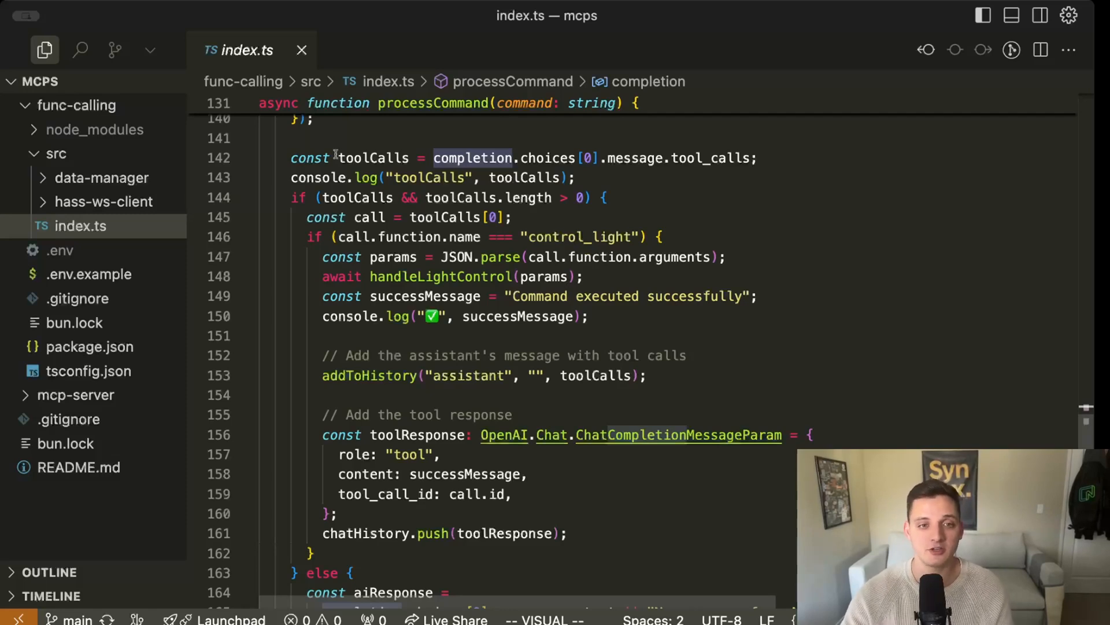
pyautogui.click(76, 129)
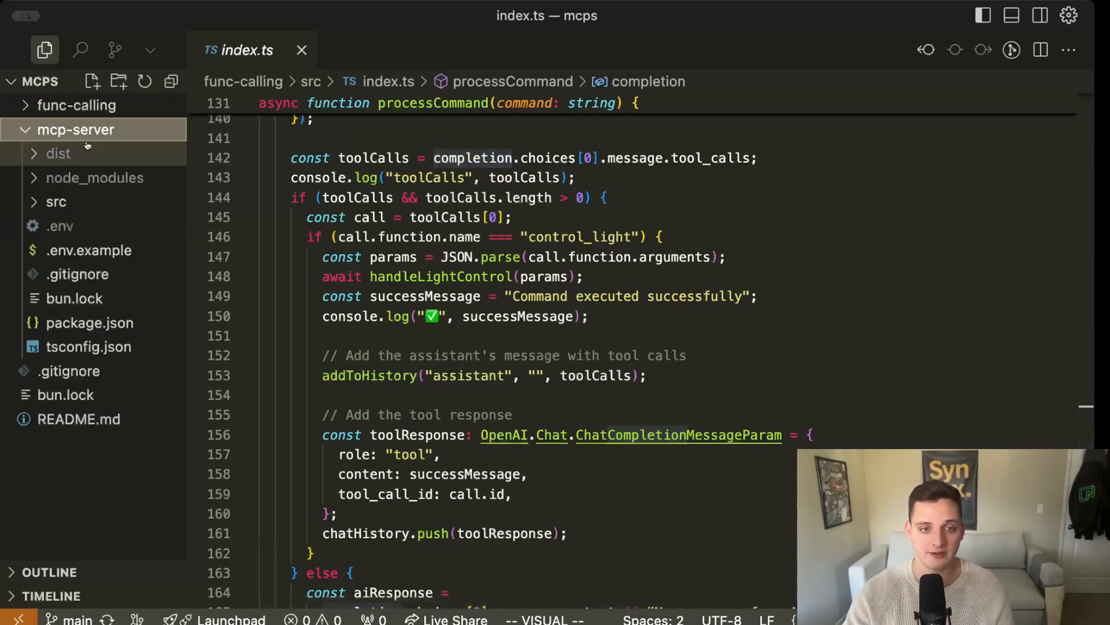
pyautogui.click(56, 202)
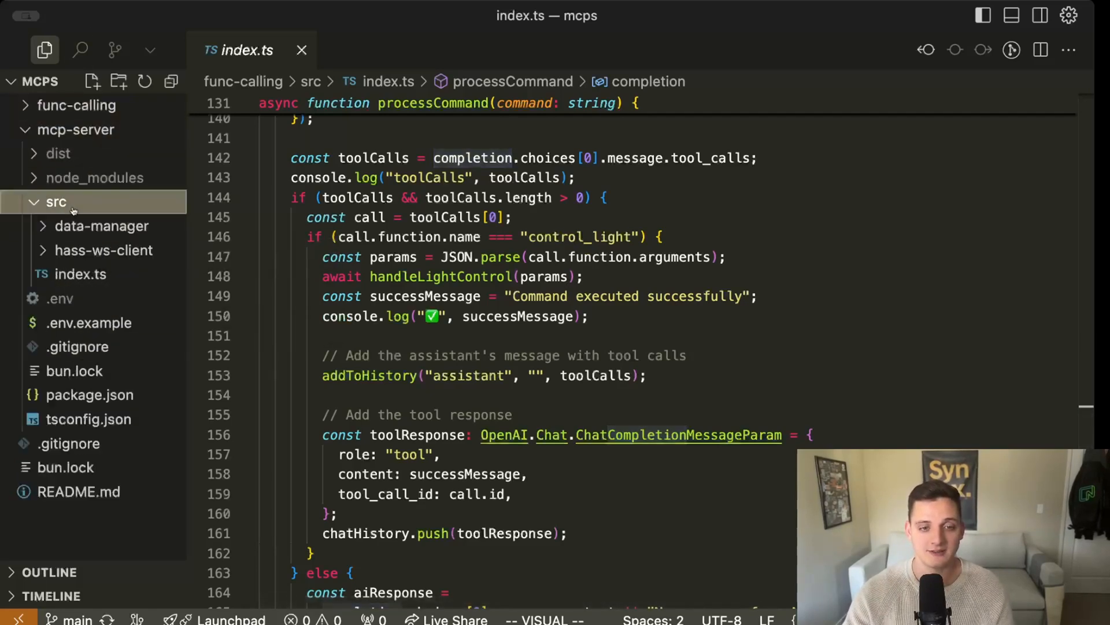
pyautogui.scroll(3)
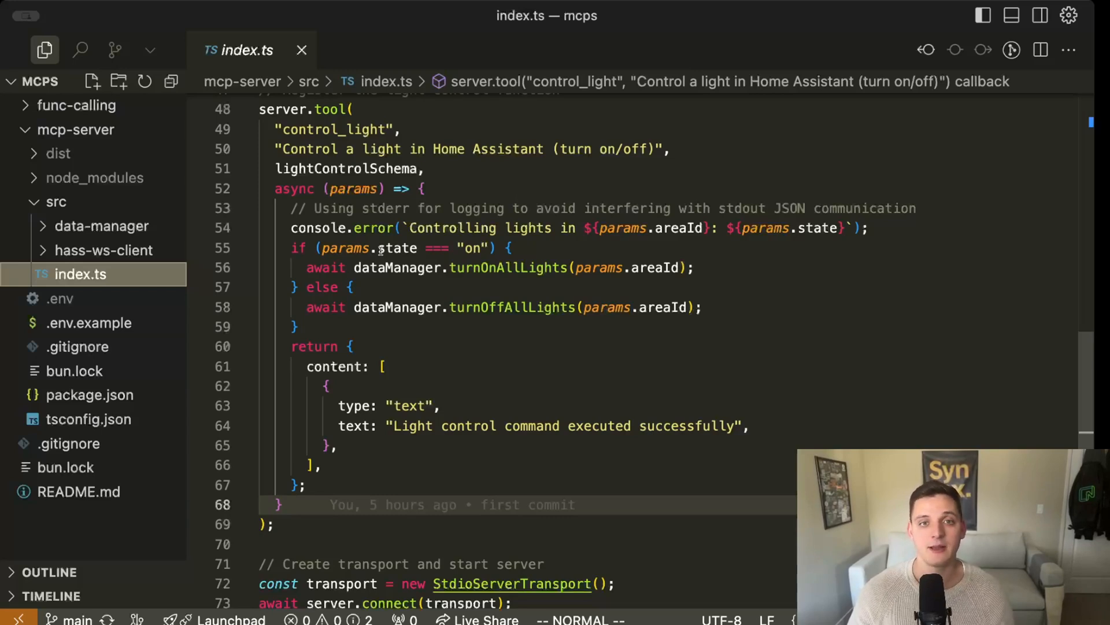
pyautogui.scroll(3)
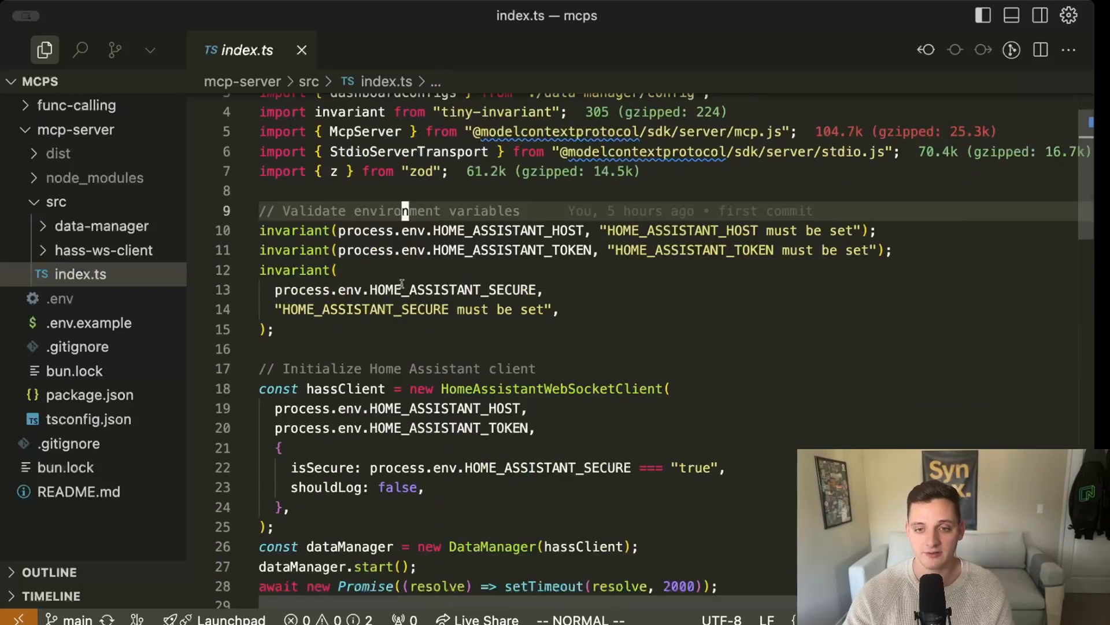
pyautogui.scroll(-3)
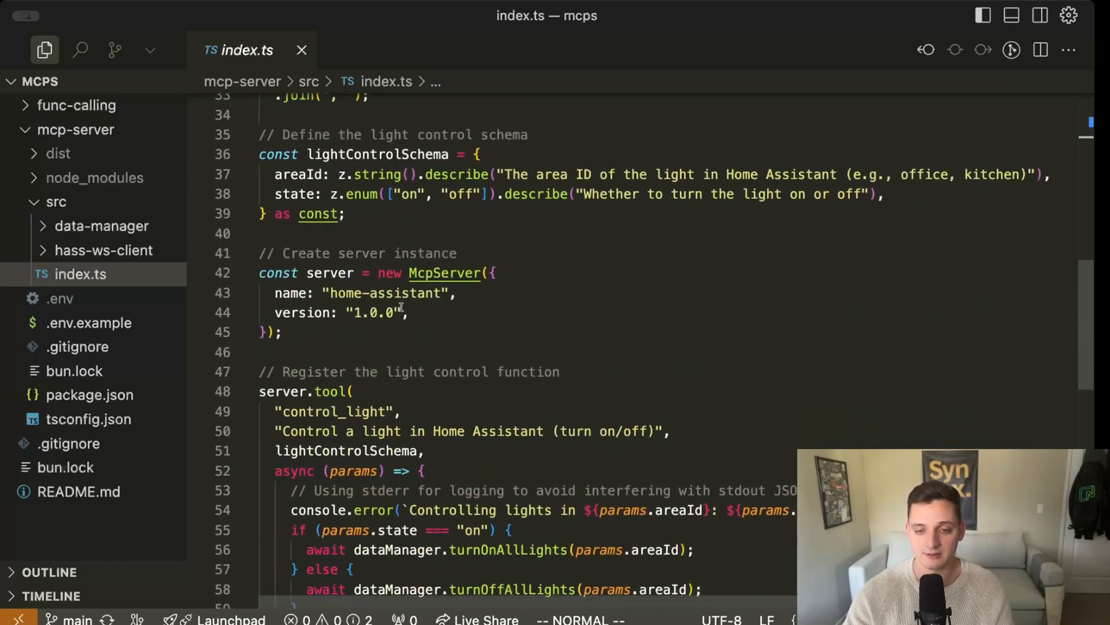
pyautogui.scroll(-3)
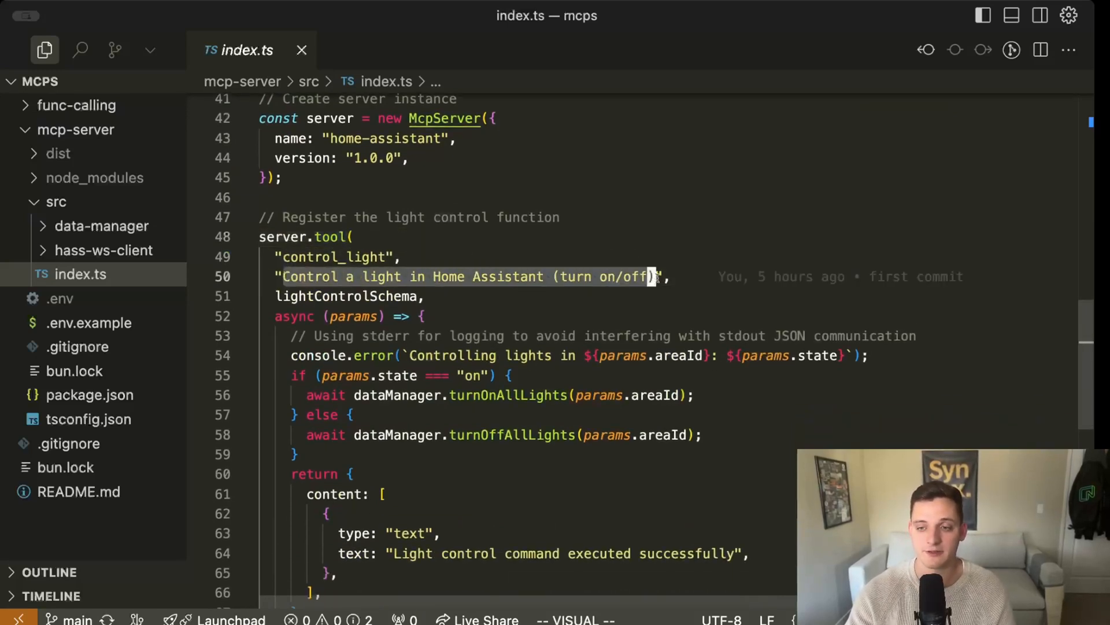
pyautogui.scroll(-3)
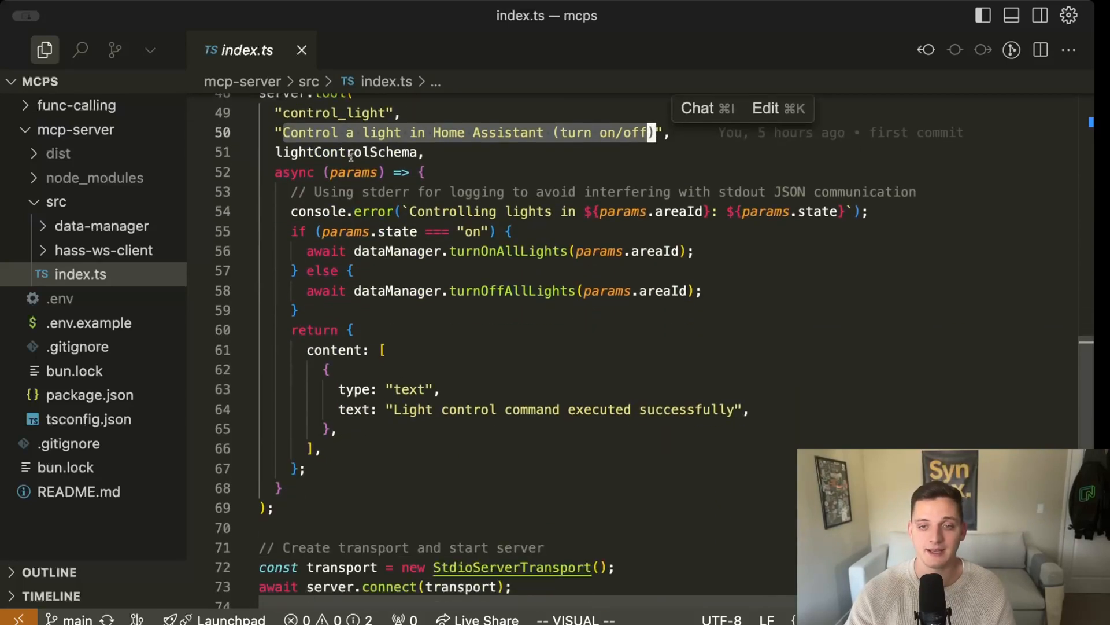
pyautogui.scroll(3)
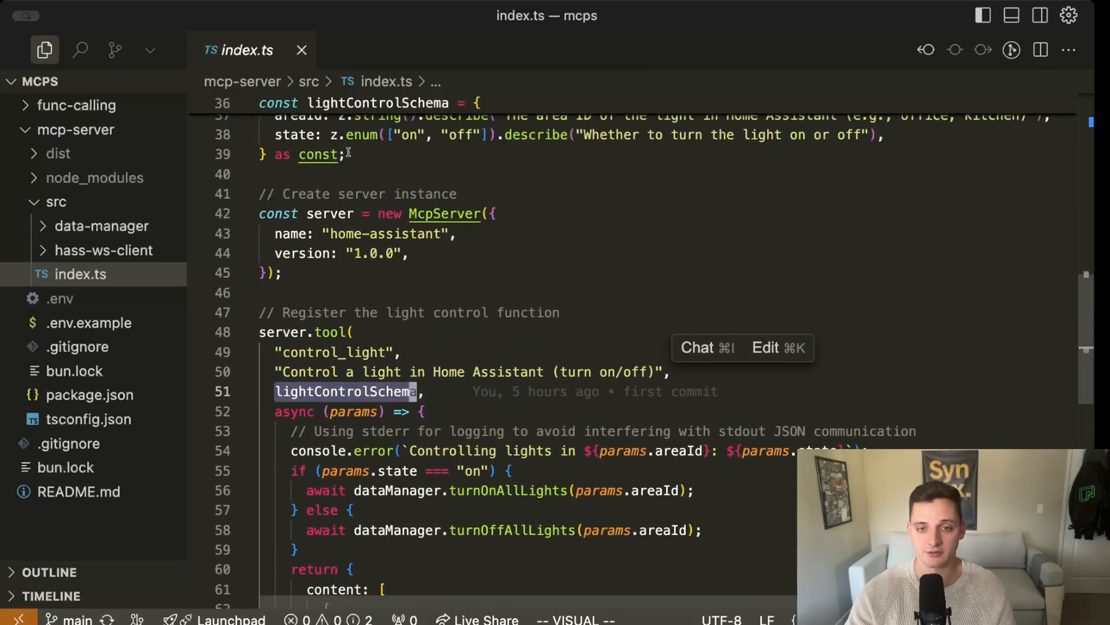
pyautogui.scroll(3)
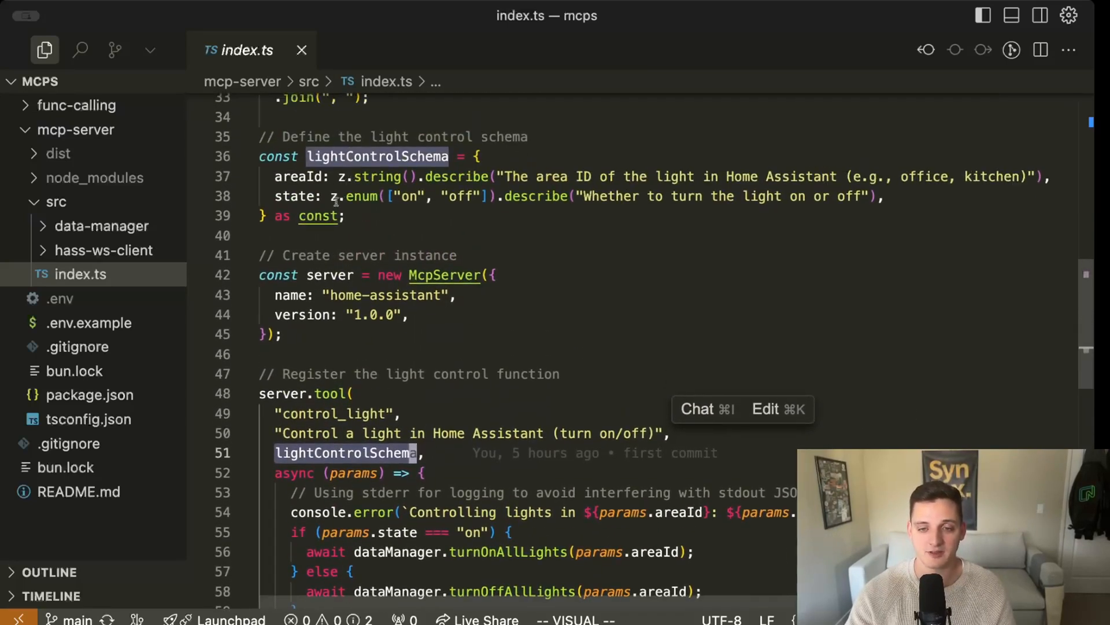
pyautogui.scroll(-3)
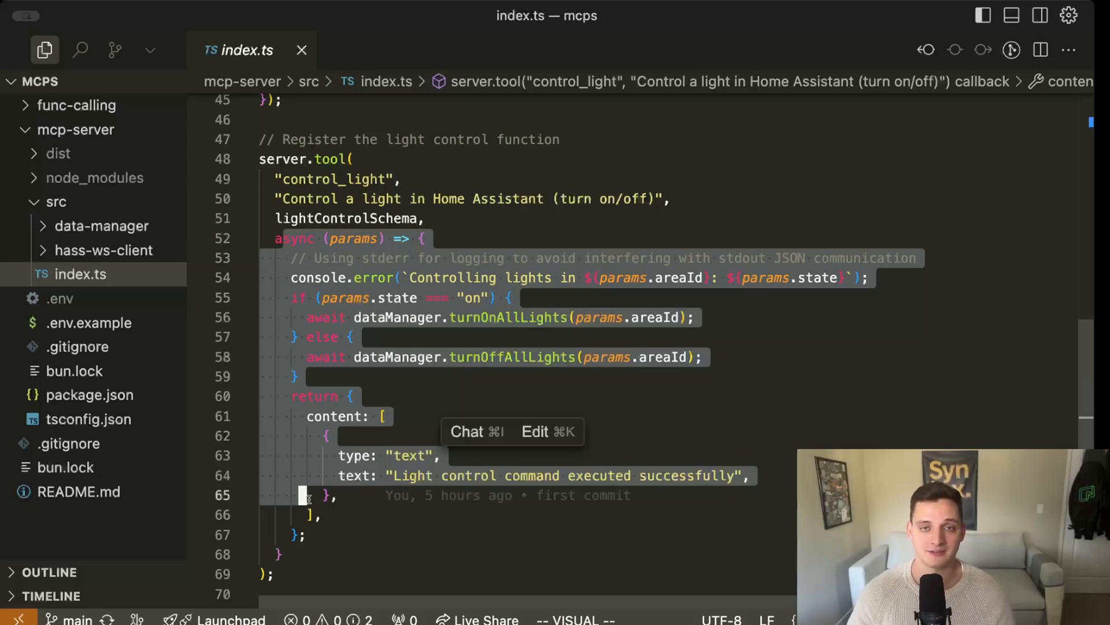
pyautogui.press('Escape')
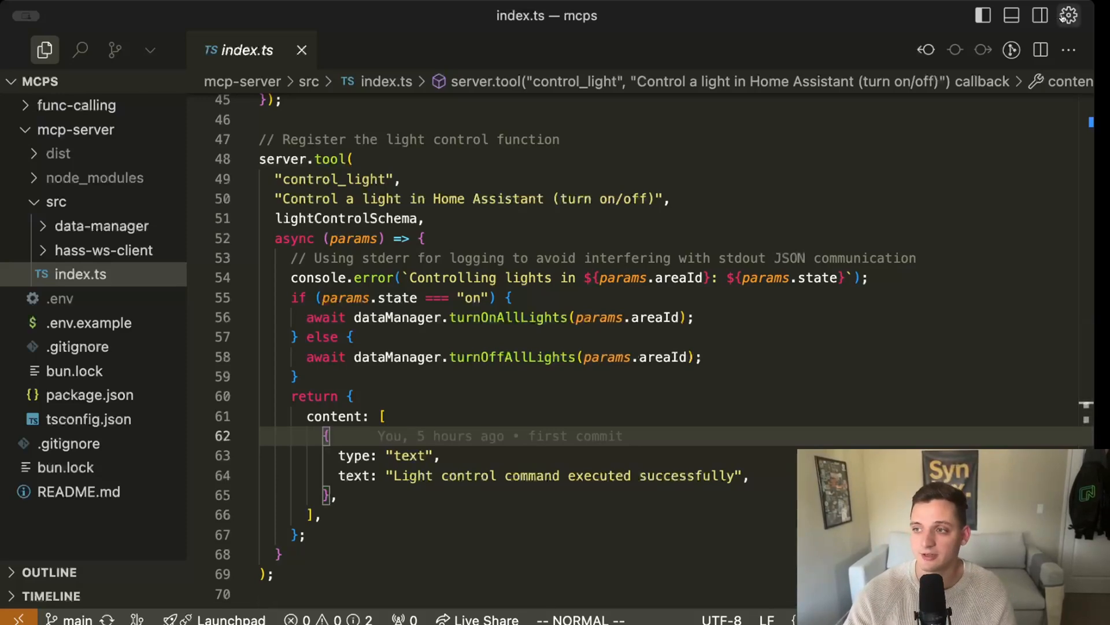
# - In Cursor Settings' MCP section, edit and save the home assistant server entry
pyautogui.click(1069, 16)
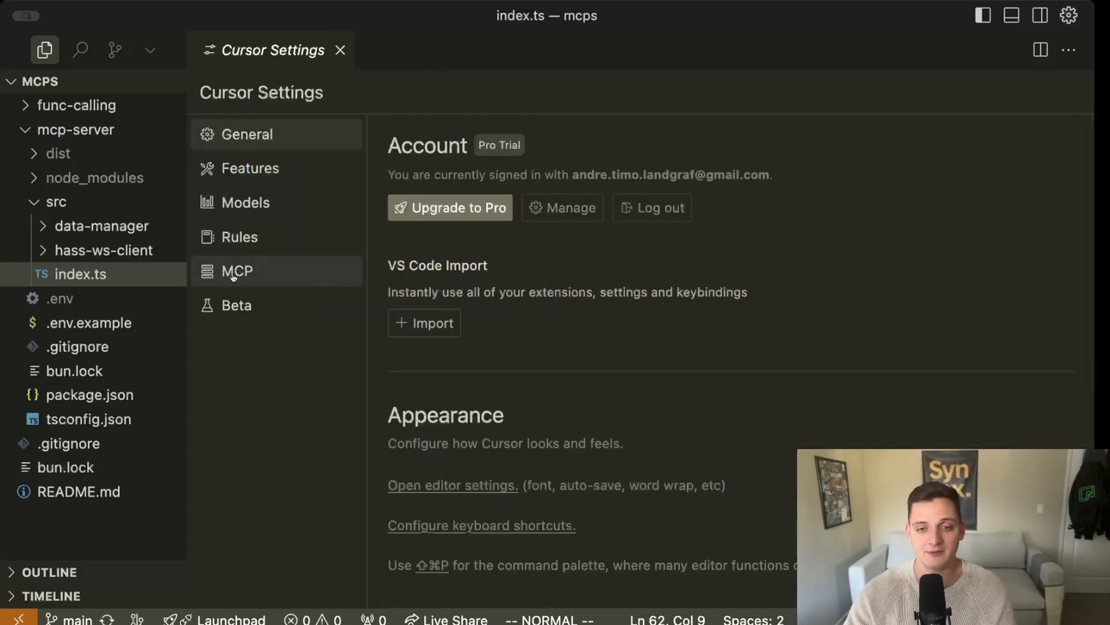
pyautogui.click(236, 271)
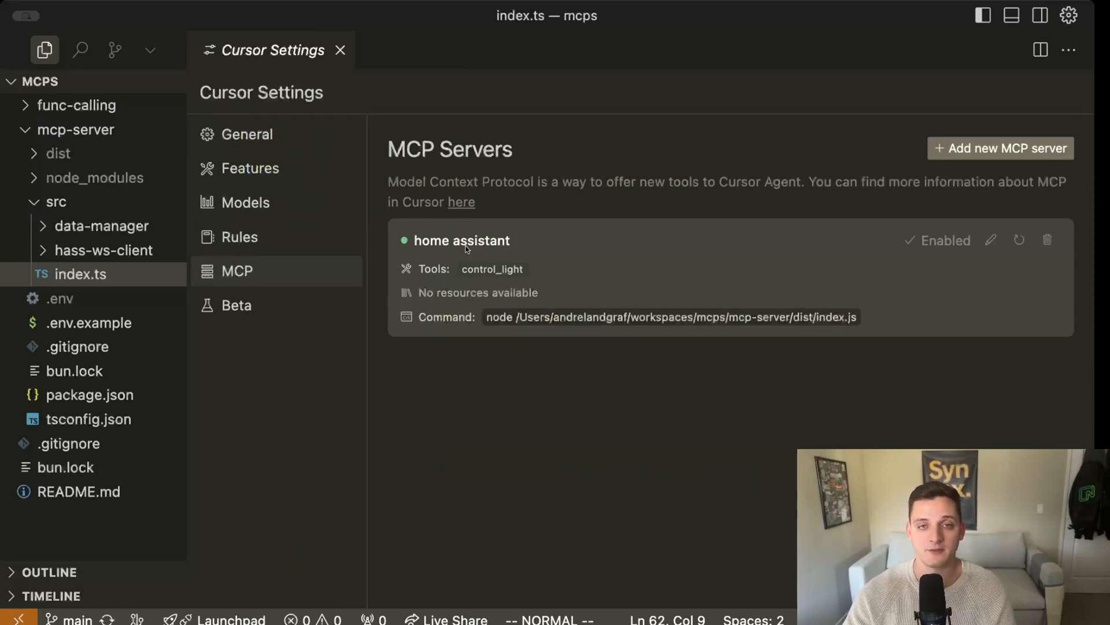
pyautogui.moveTo(608, 259)
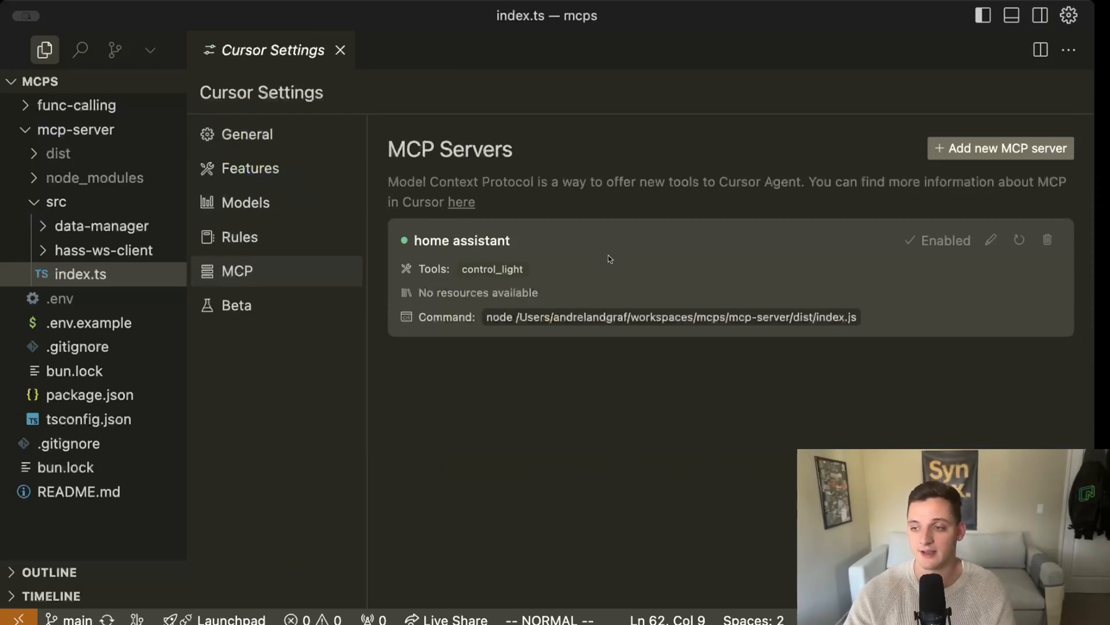
pyautogui.click(991, 240)
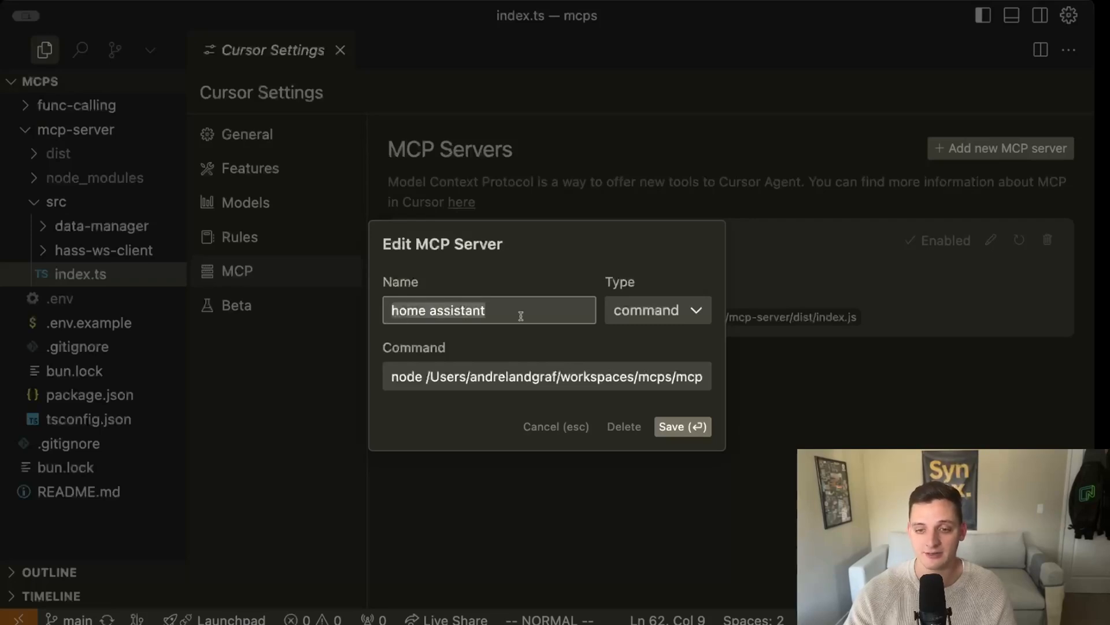
pyautogui.click(546, 376)
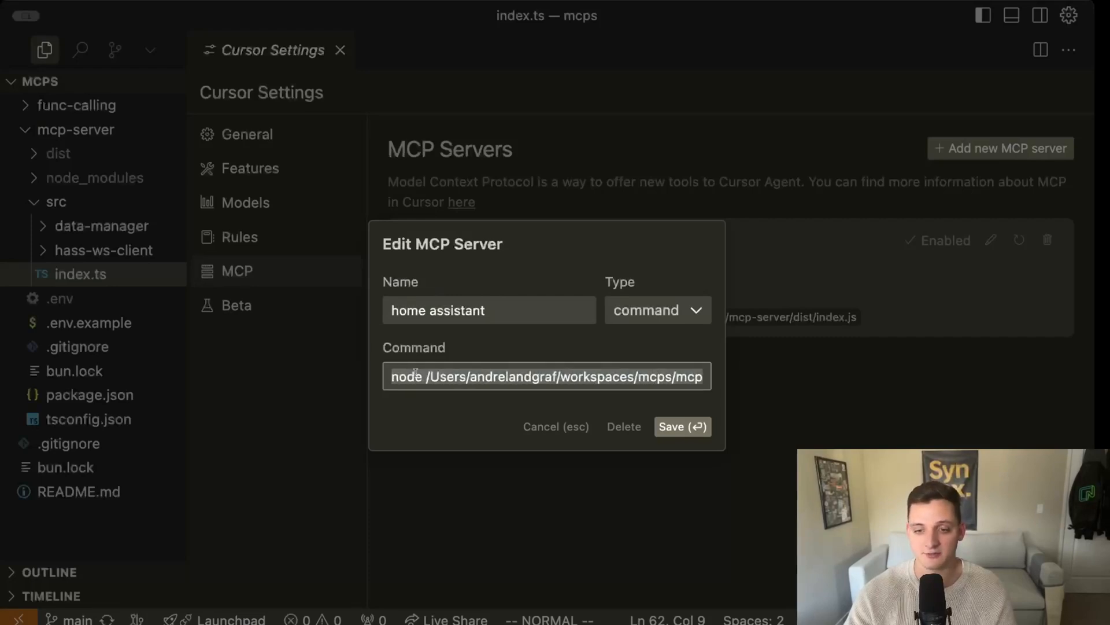
pyautogui.click(681, 426)
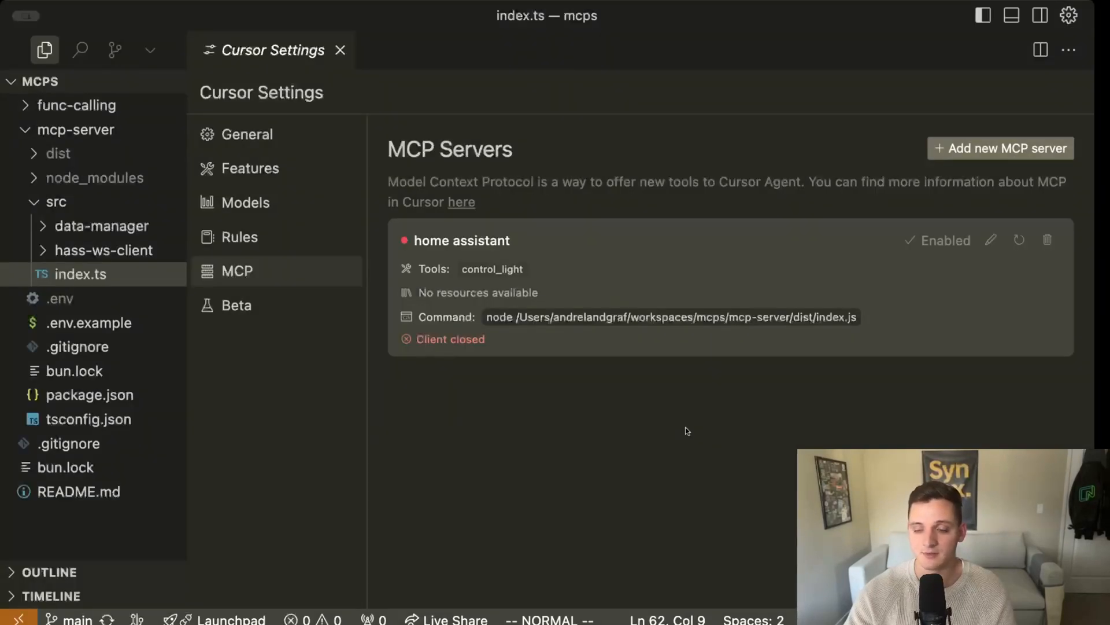
# - In a new chat, send 'Turn on the light in the office' and approve the control_light tool run
pyautogui.write('ch')
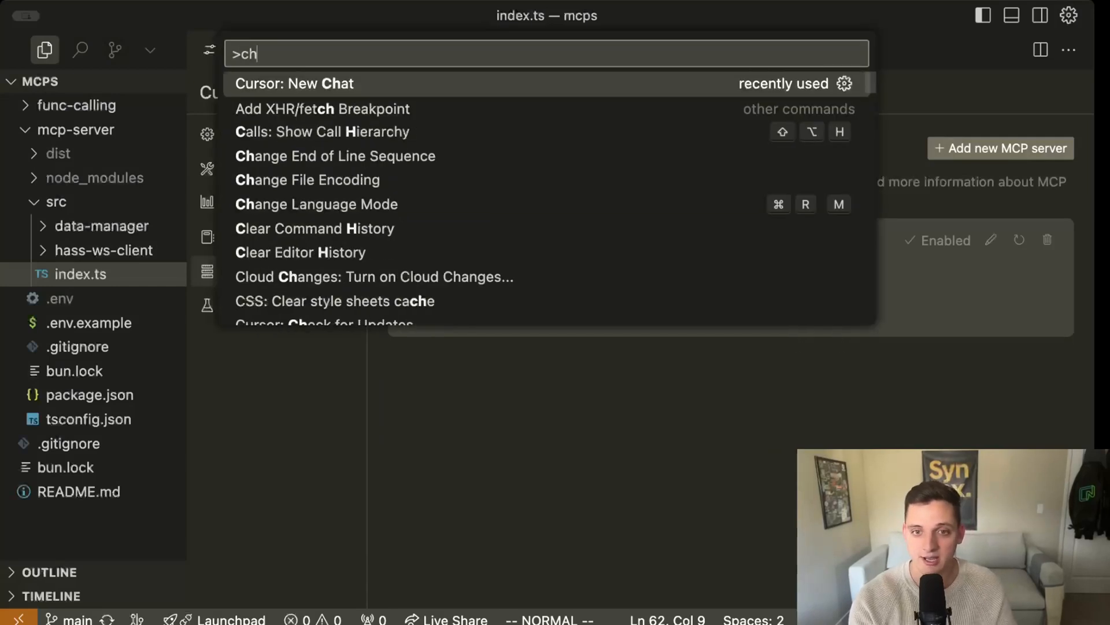
pyautogui.click(294, 82)
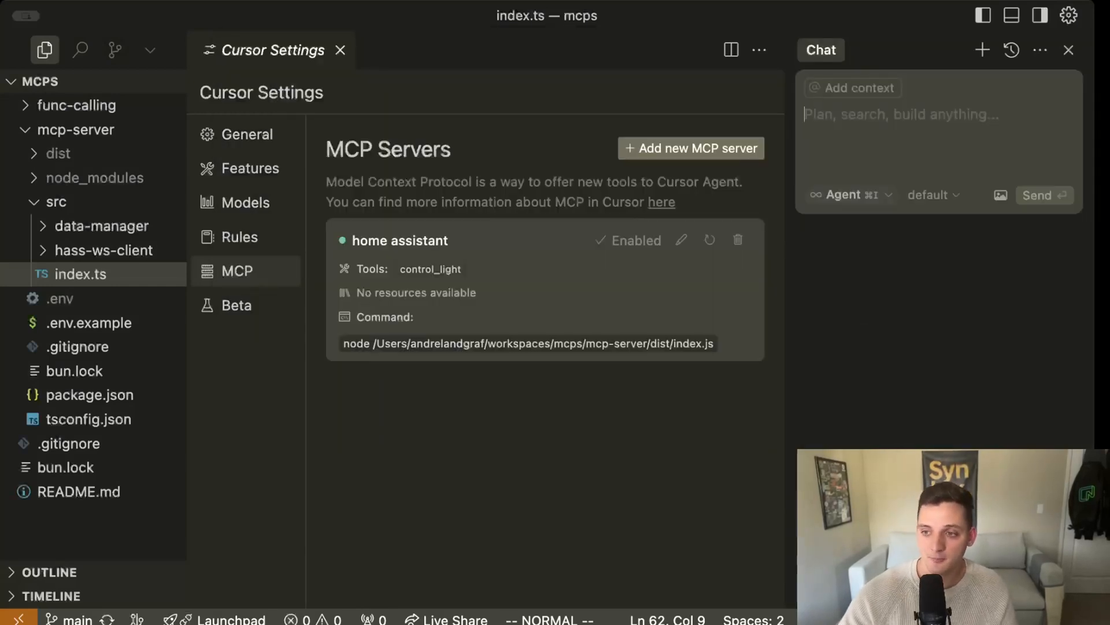
pyautogui.write('Turn on')
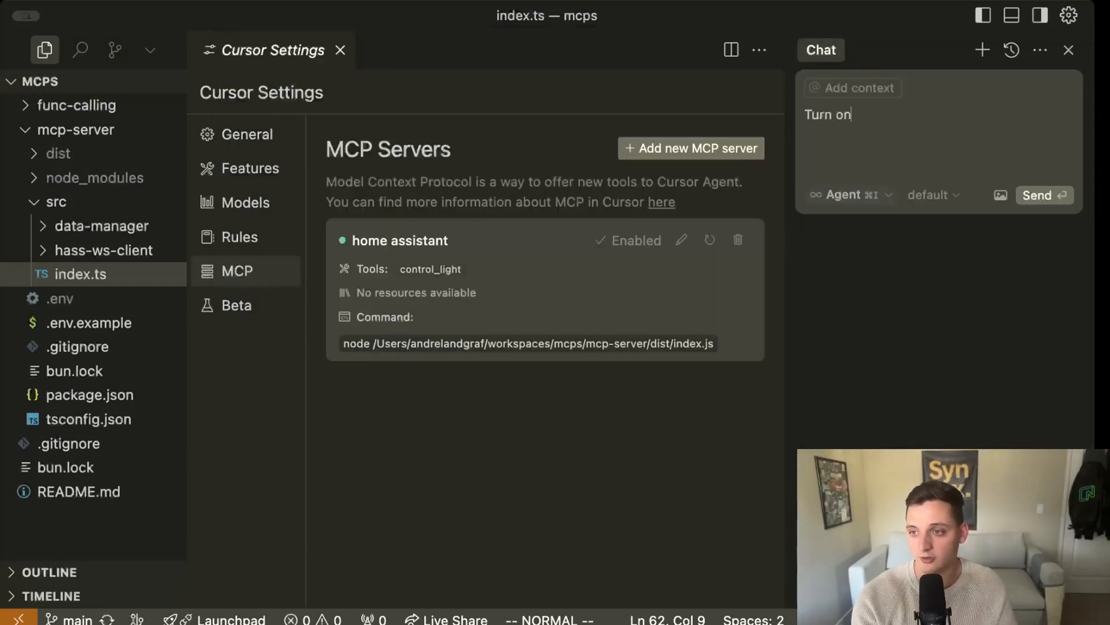
pyautogui.write('the light in the office')
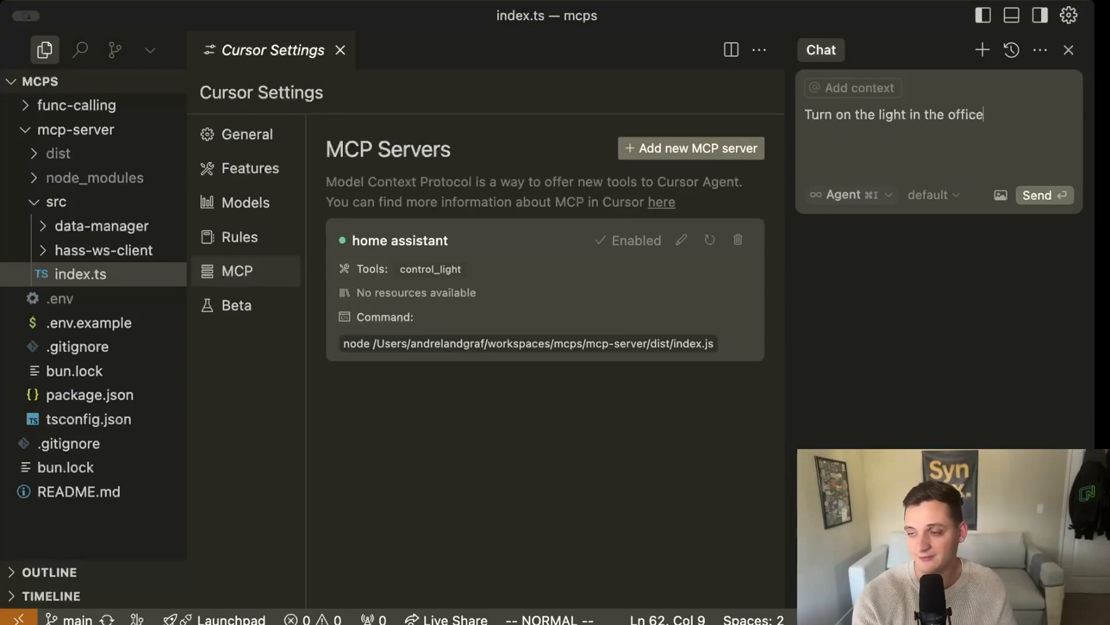
pyautogui.click(1037, 195)
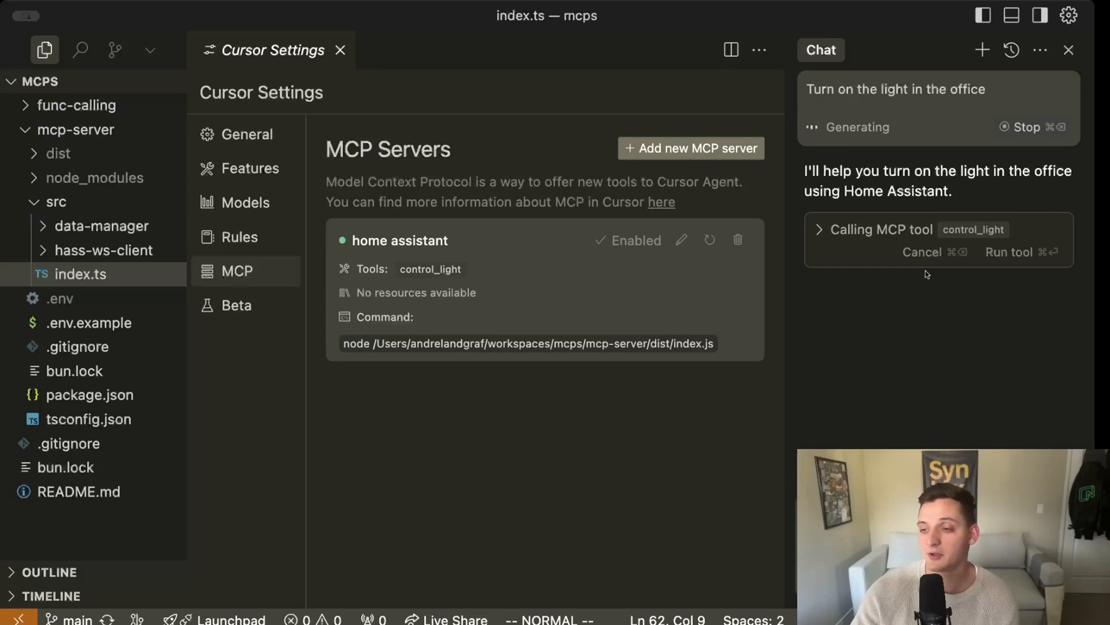
pyautogui.moveTo(1001, 240)
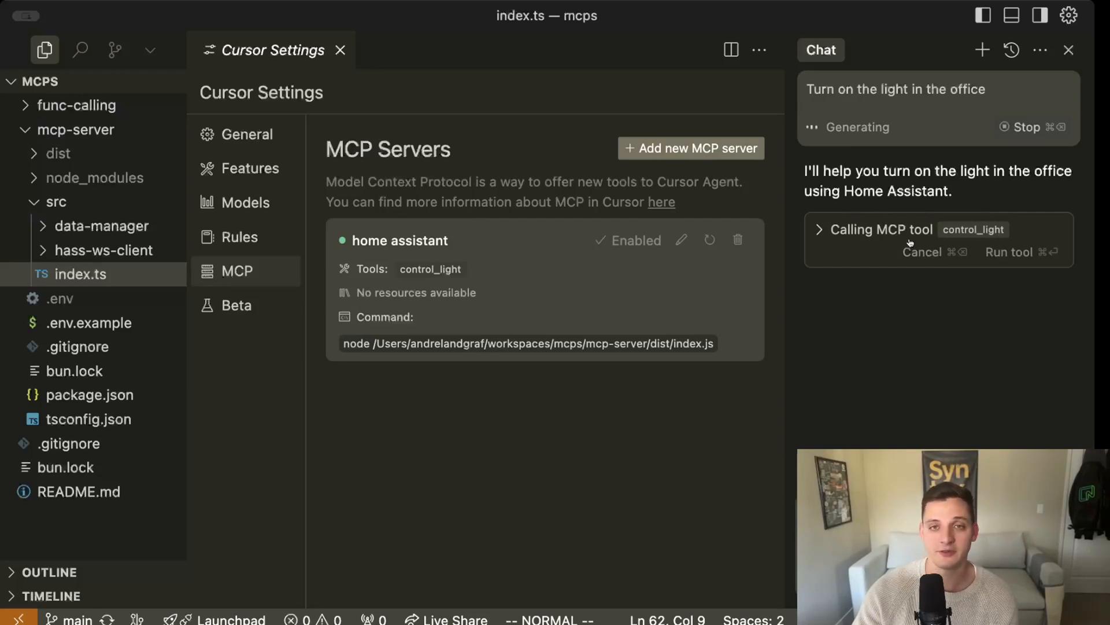
pyautogui.click(1009, 251)
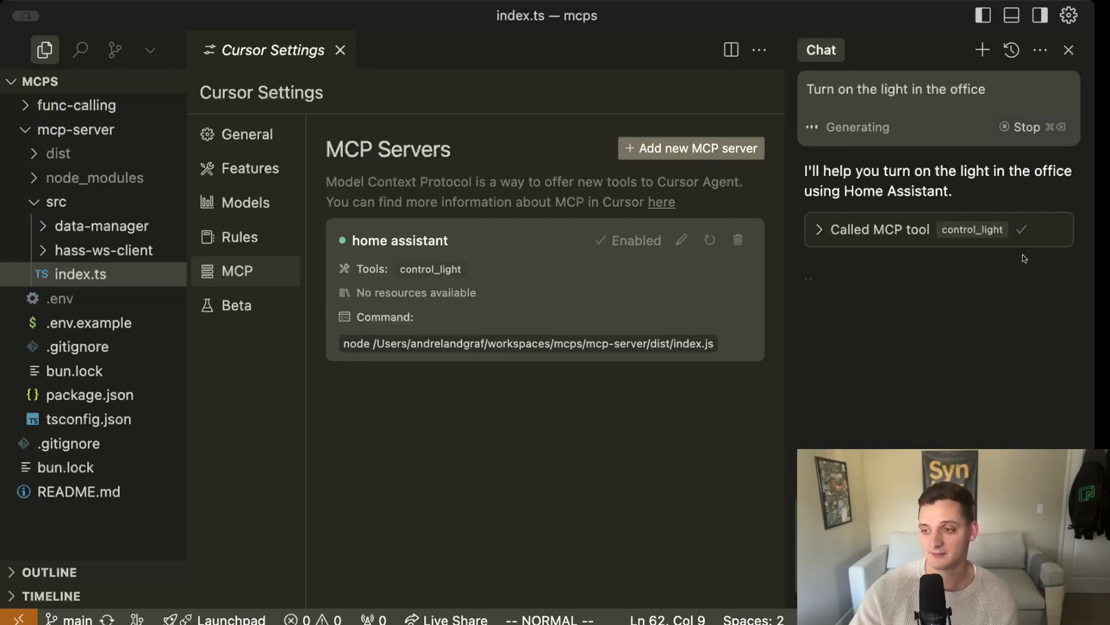